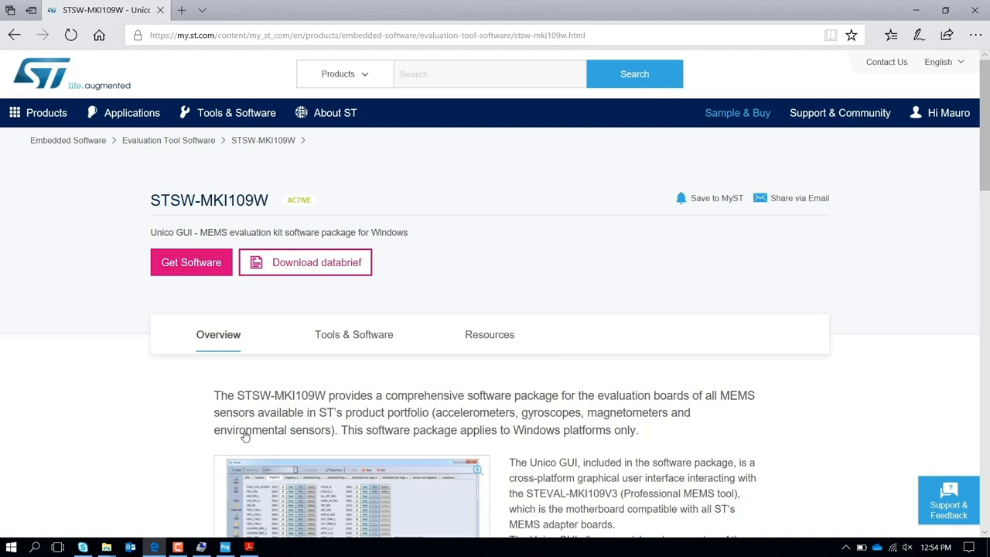
mouse_move(135, 273)
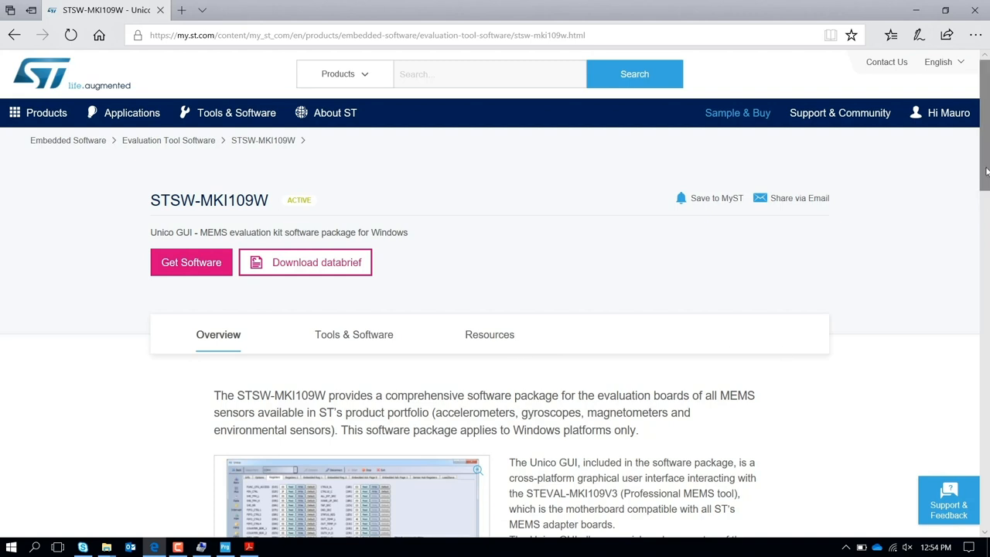
Step: Scroll the STSW-MKI109W product page down to its Get Software download table
scroll("down", 3)
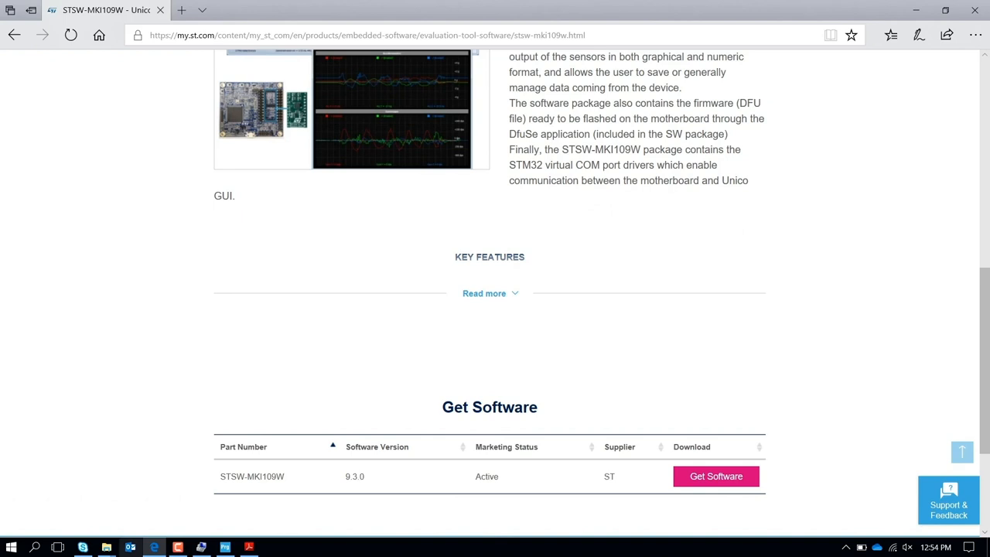
Step: Search the Start menu for 'unic' to launch Unico 9.3.0
left_click(9, 544)
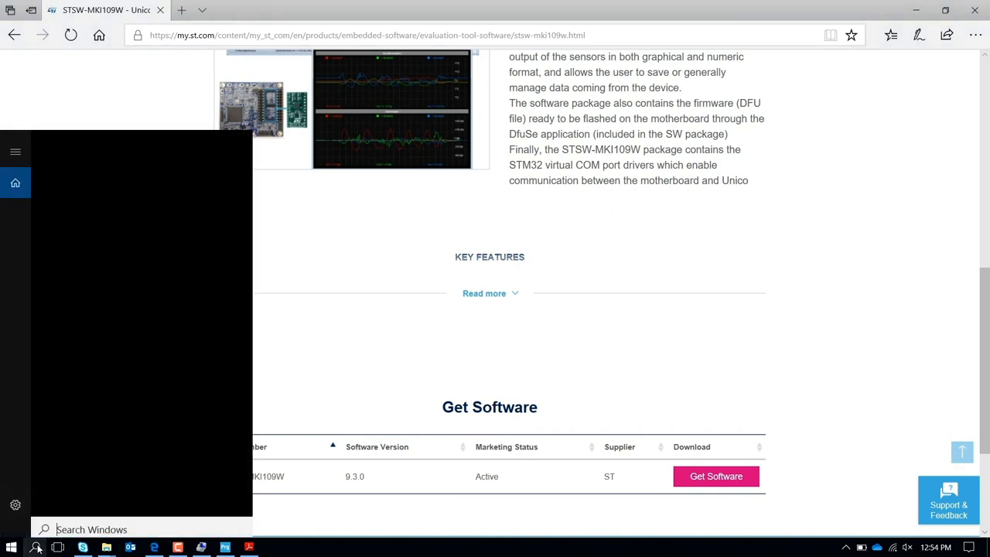
type("unic")
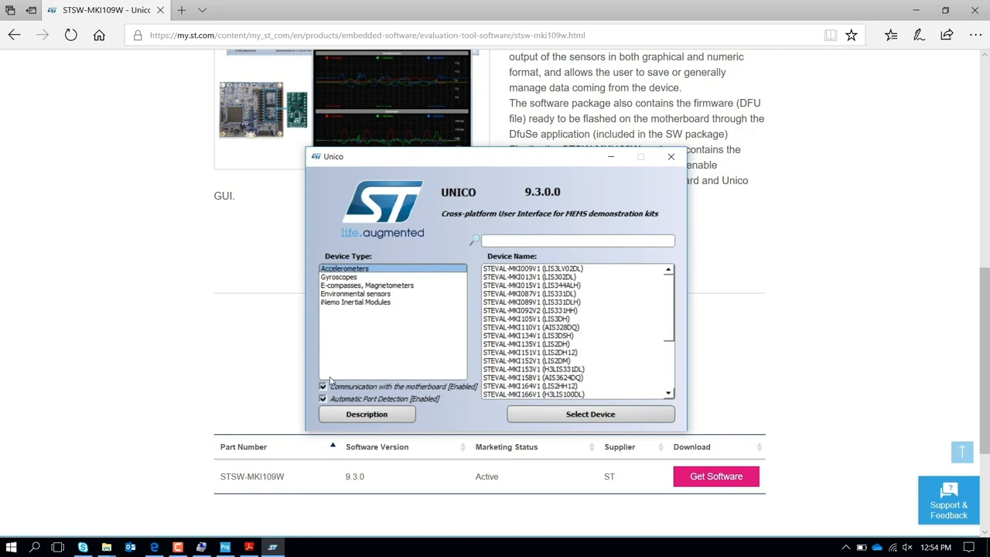
mouse_move(412, 399)
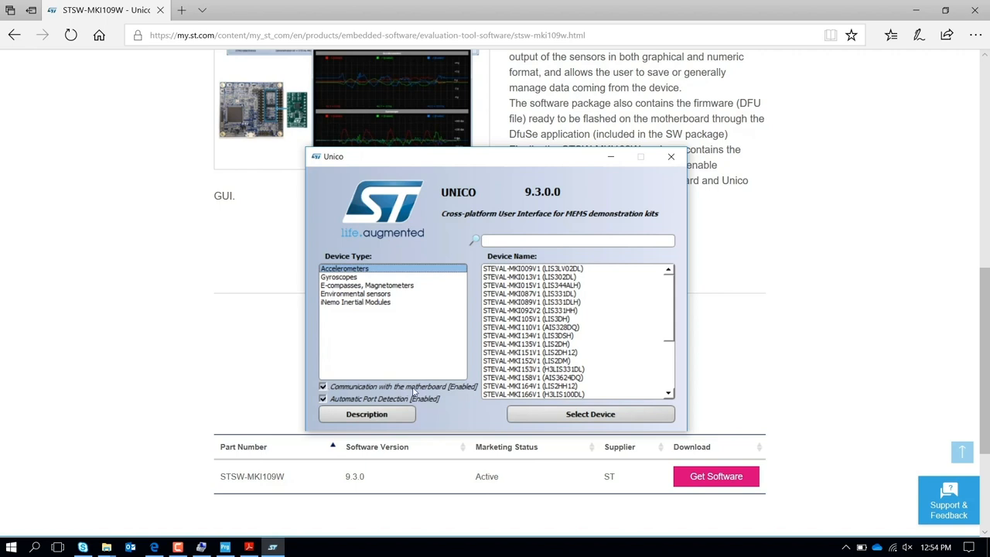
mouse_move(451, 399)
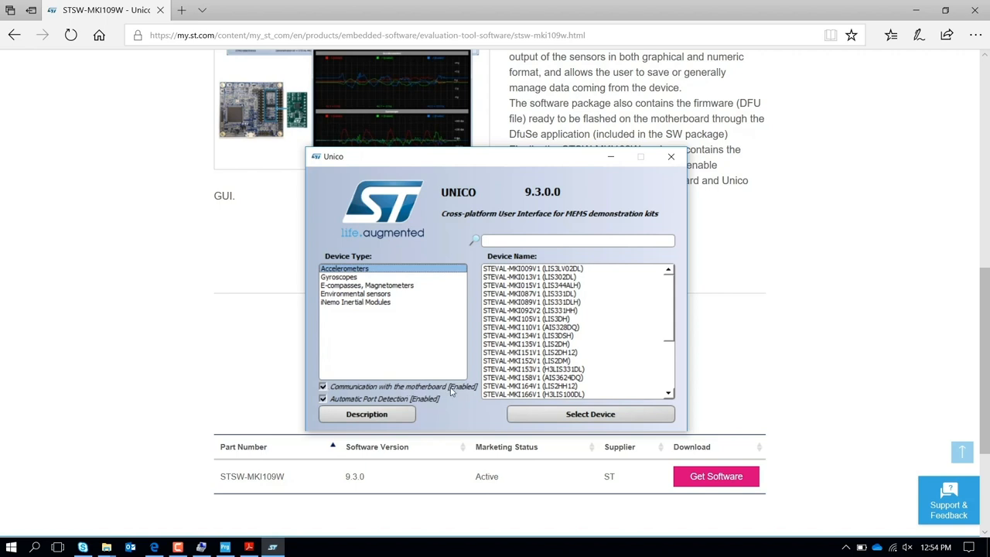
Step: Disable 'Communication with the motherboard' in the Unico launcher to run offline
left_click(323, 387)
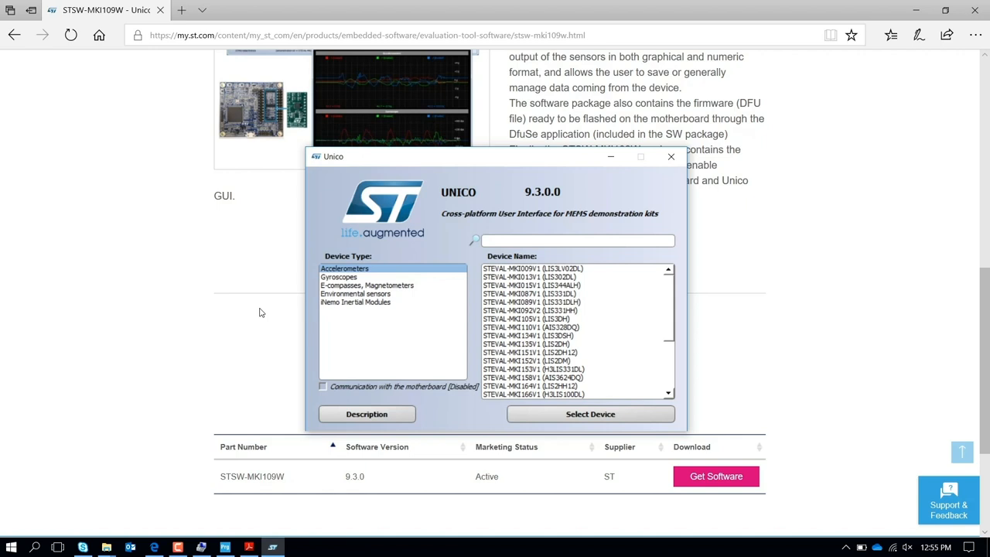
mouse_move(313, 243)
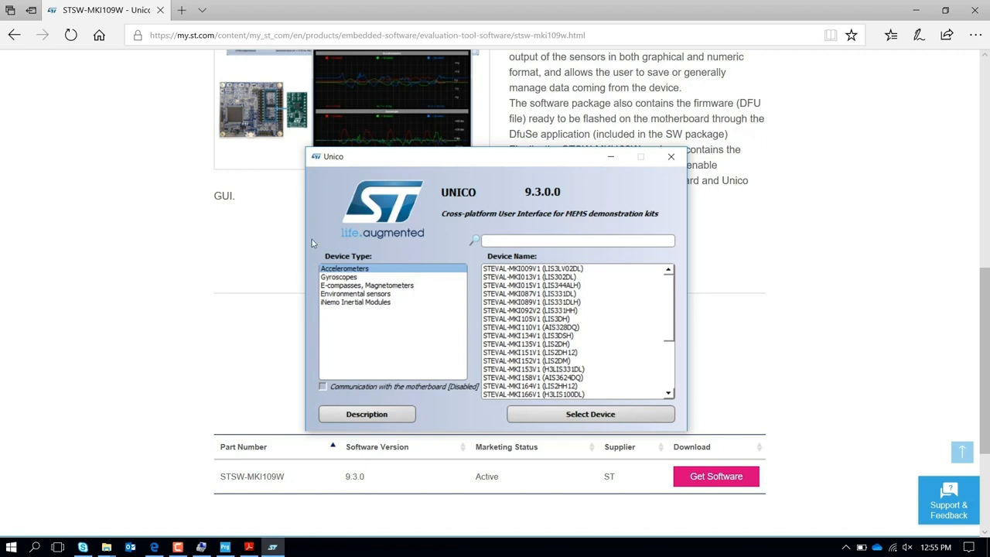
Step: Select the STEVAL-MKI197V1 (LSM6DSOX) kit under iNemo Inertial Modules and load it
left_click(356, 301)
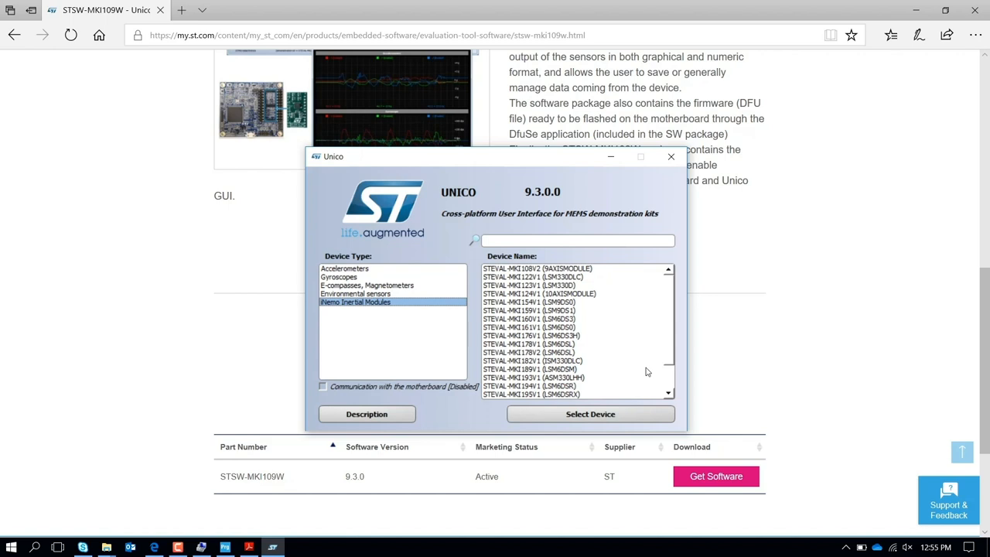
scroll("down", 3)
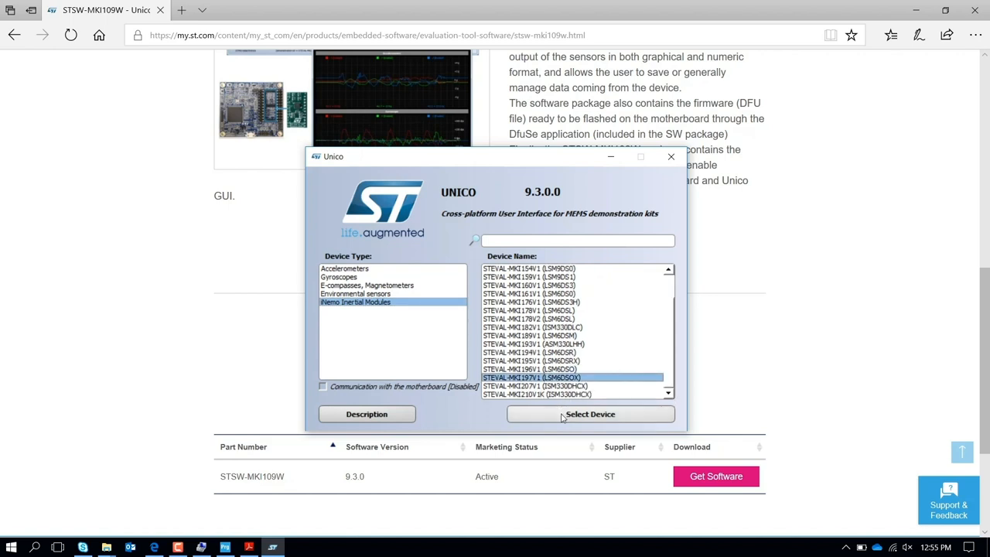
left_click(591, 415)
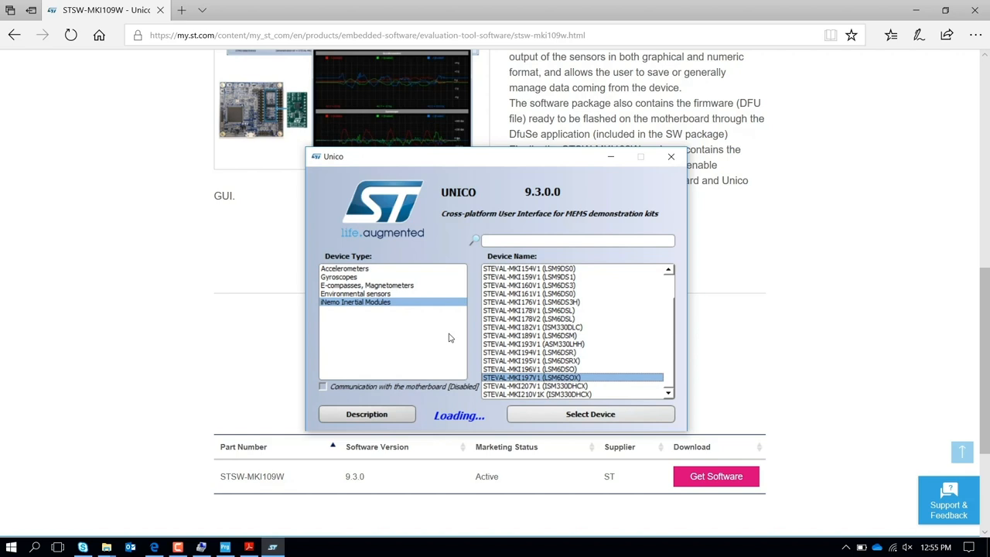
left_click(591, 414)
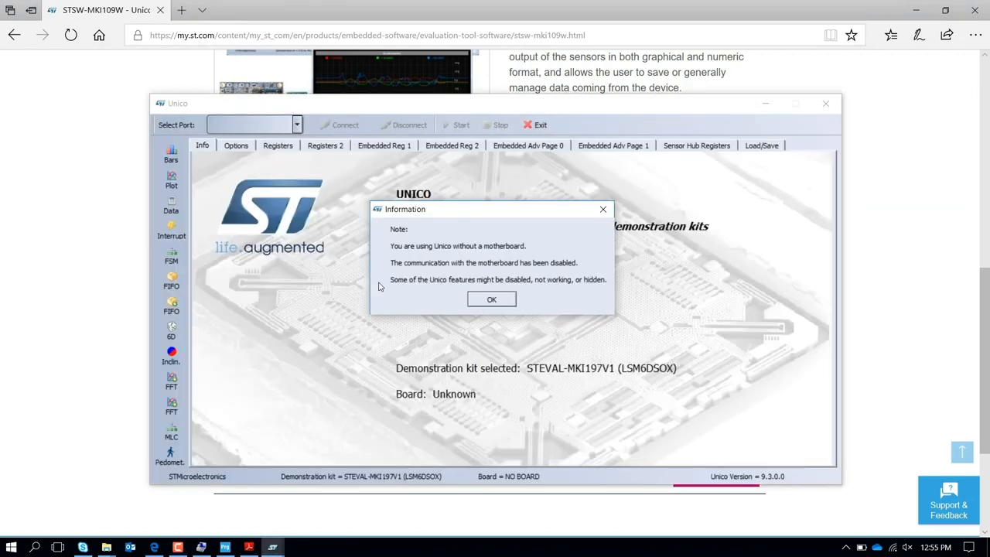
mouse_move(410, 252)
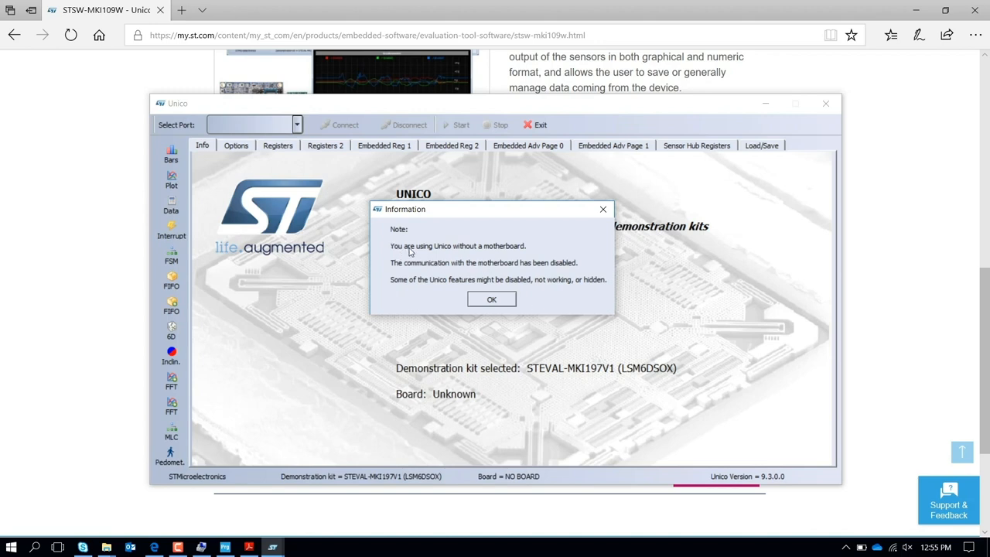
mouse_move(482, 254)
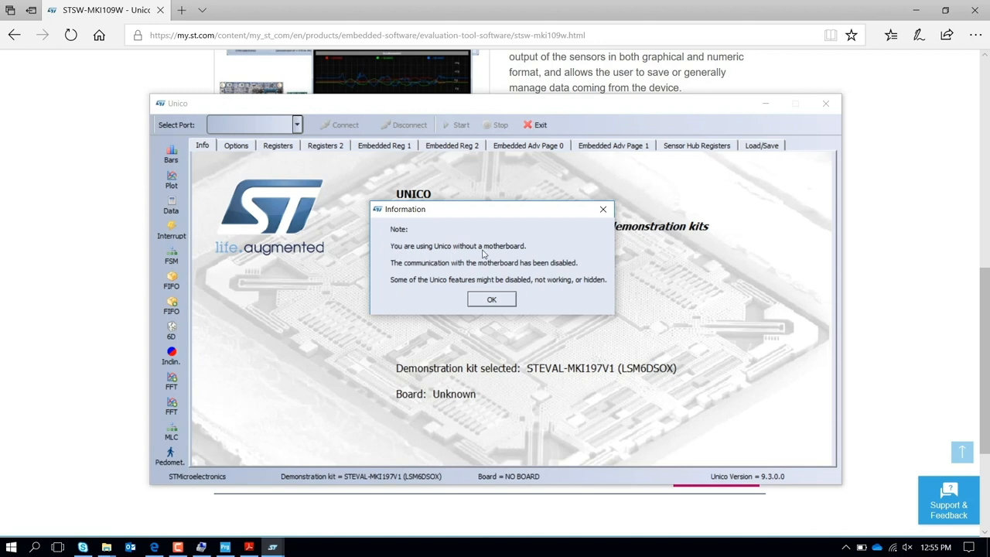
mouse_move(387, 246)
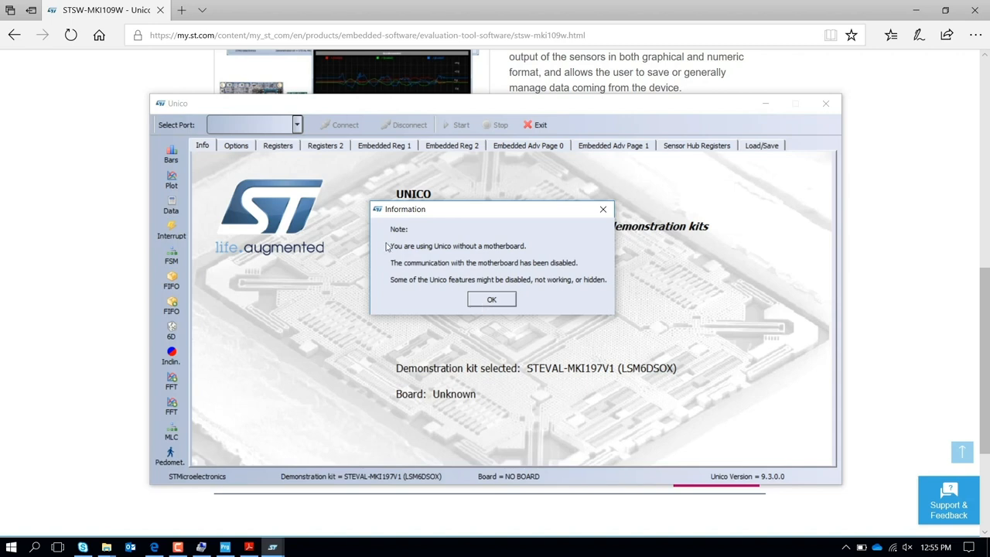
Step: Dismiss the no-motherboard note and launch the Machine Learning Core tool
left_click(492, 298)
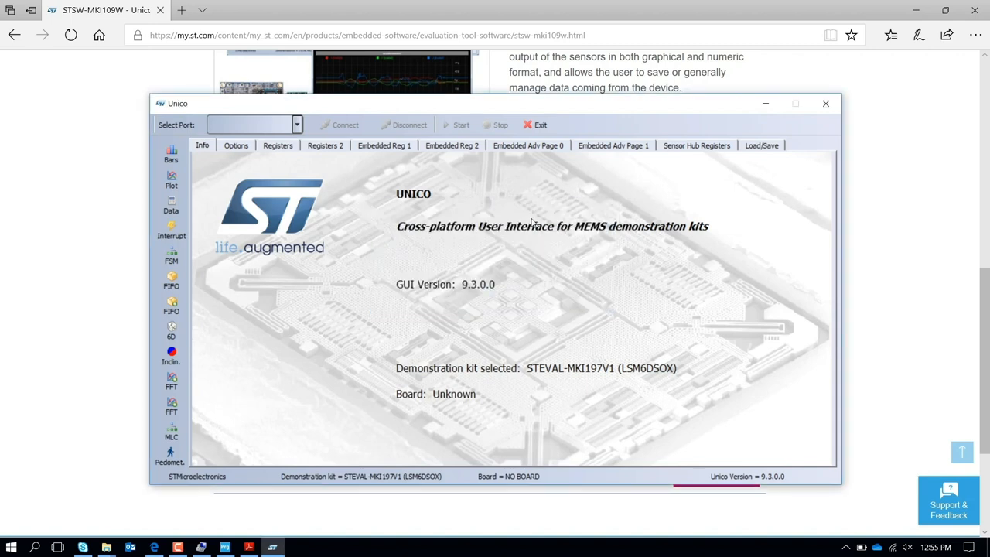
mouse_move(209, 417)
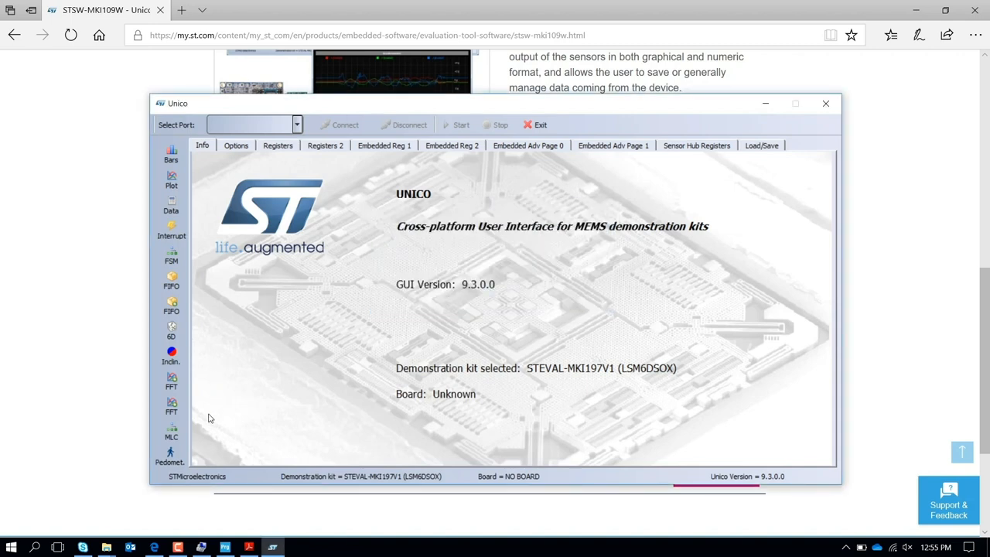
mouse_move(171, 433)
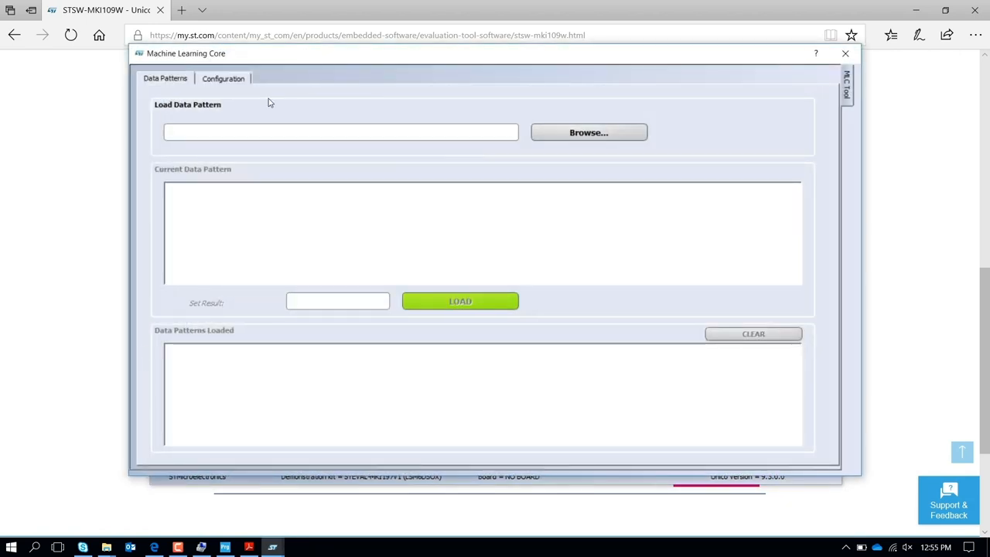
mouse_move(489, 111)
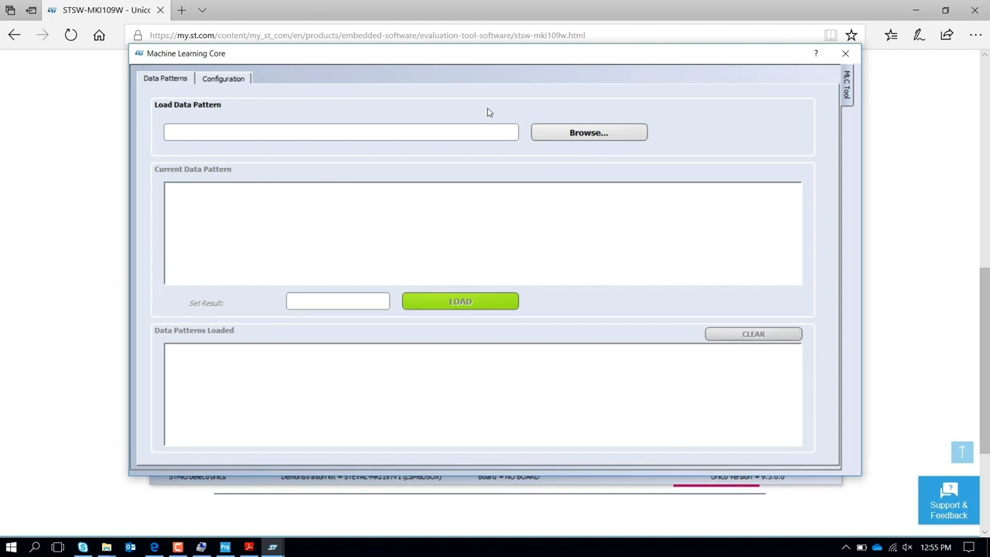
left_click(590, 133)
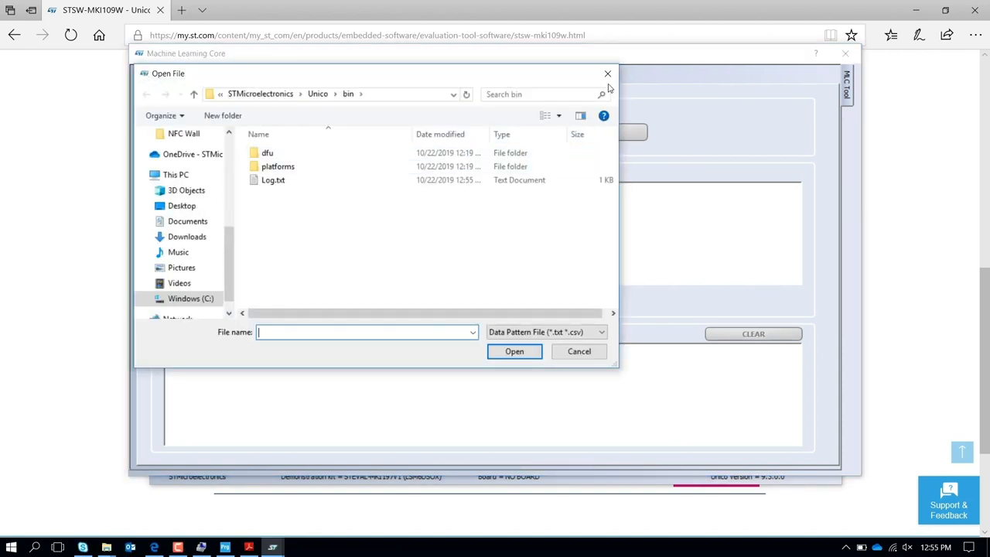
left_click(578, 351)
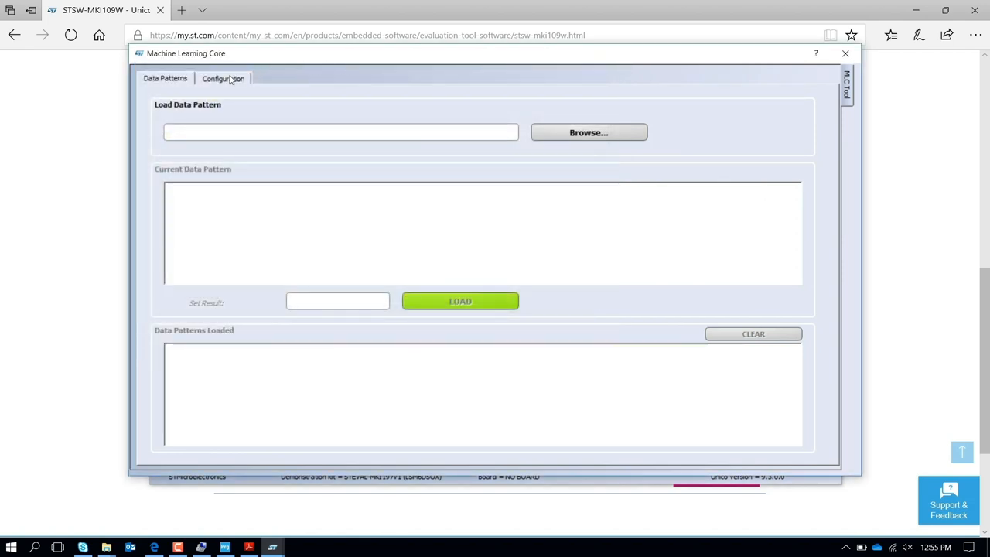
Step: In the Configuration wizard keep LSM6DSOX at 26 Hz, accelerometer only, and choose 2 g full scale
left_click(223, 77)
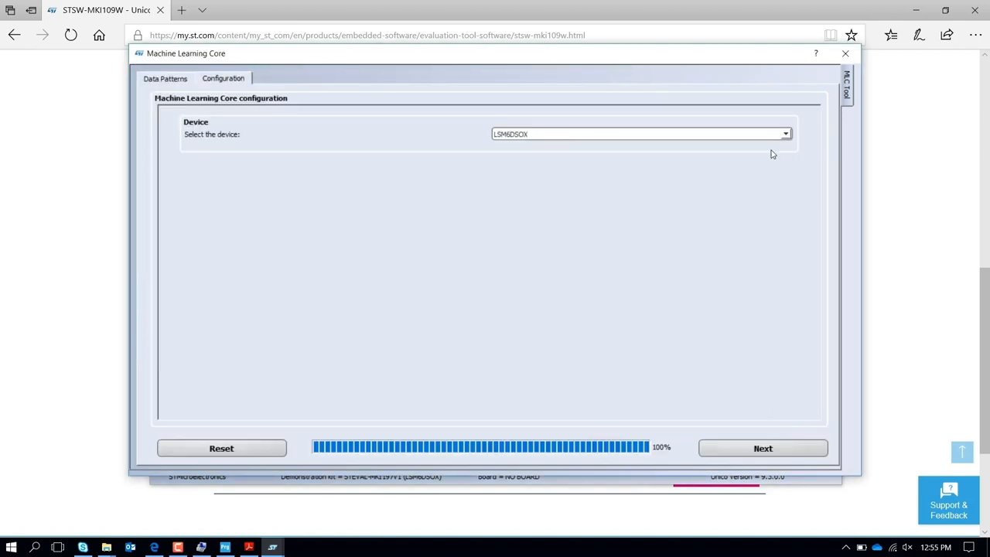
mouse_move(628, 114)
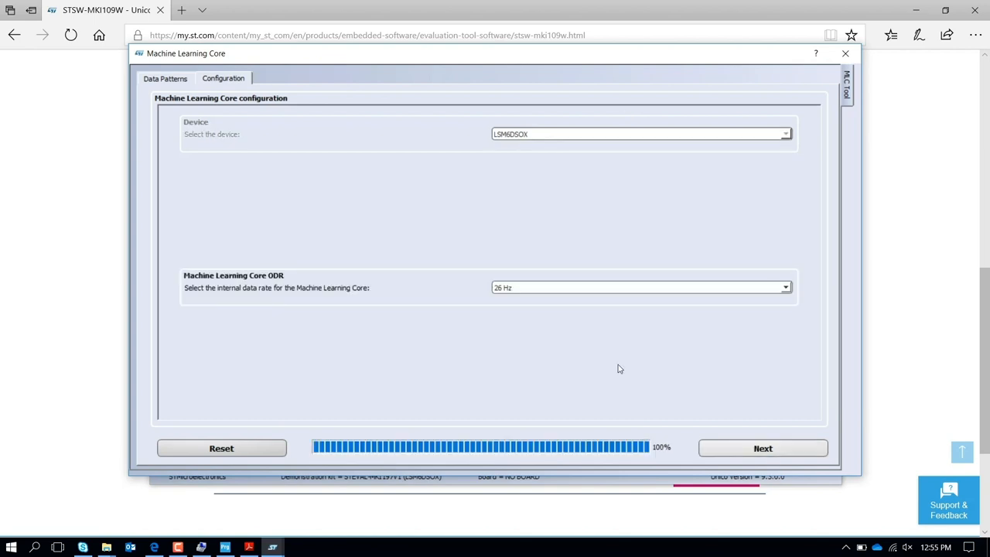
mouse_move(787, 294)
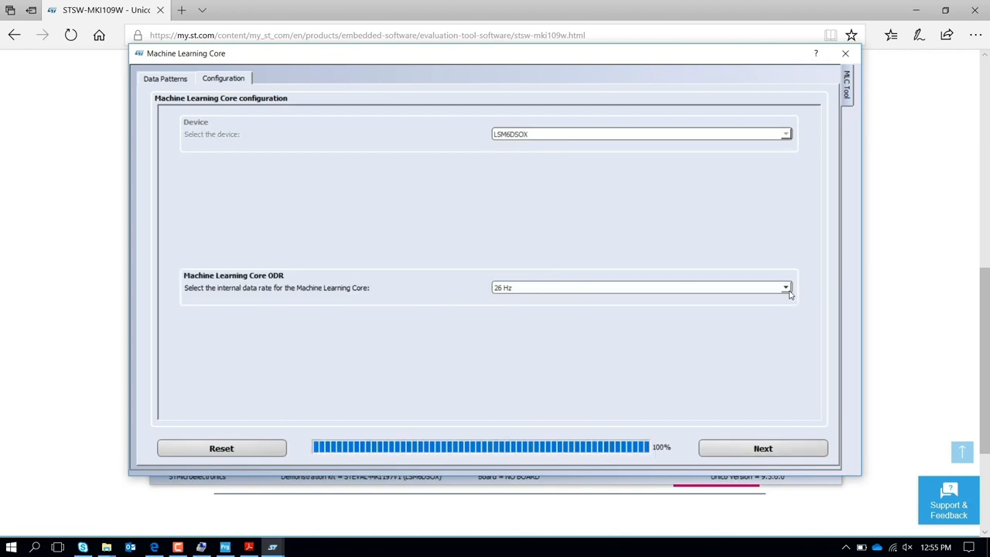
mouse_move(750, 454)
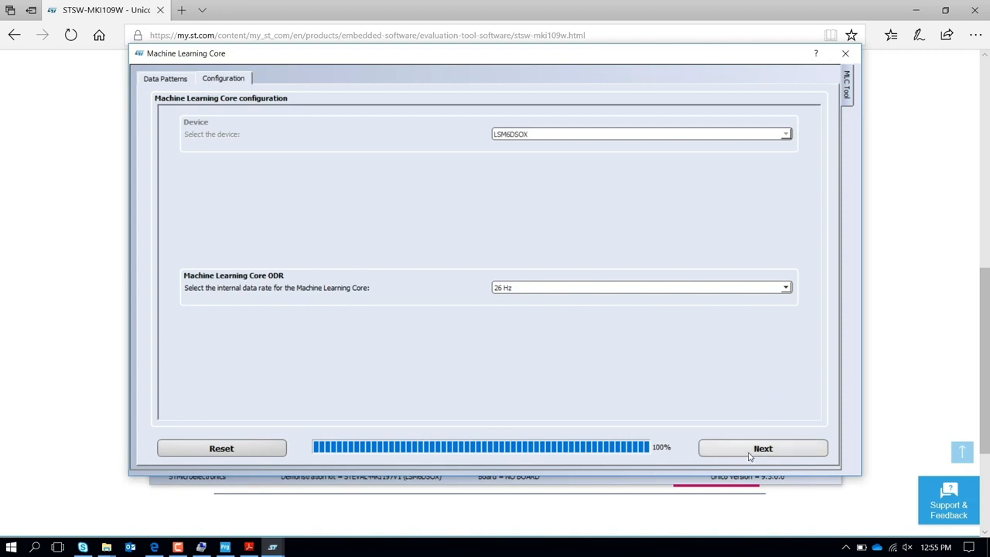
left_click(762, 449)
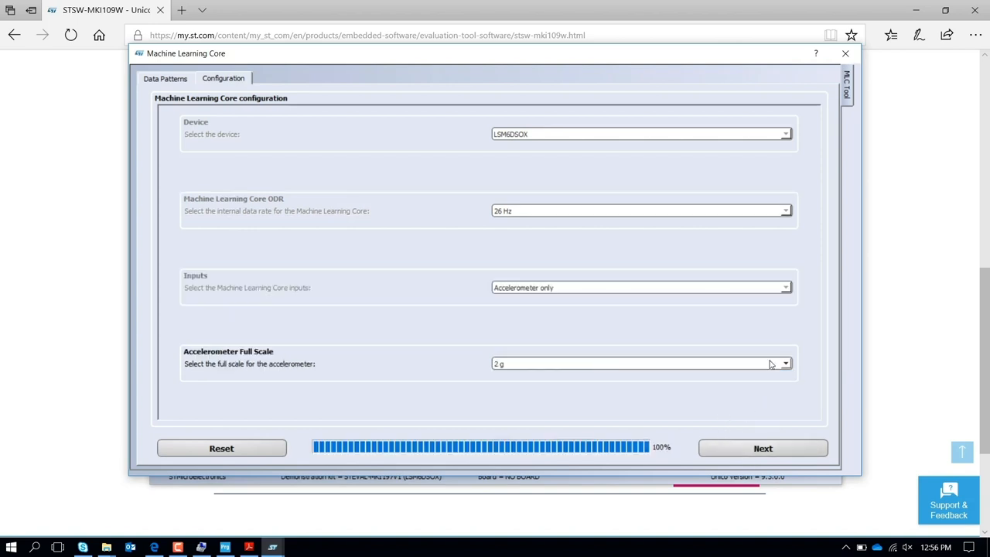
left_click(784, 361)
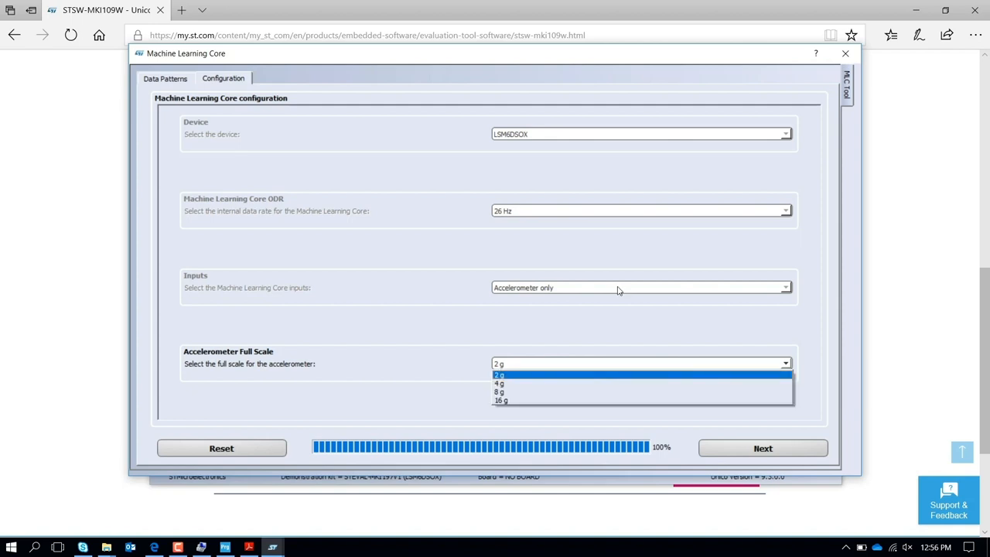
left_click(498, 374)
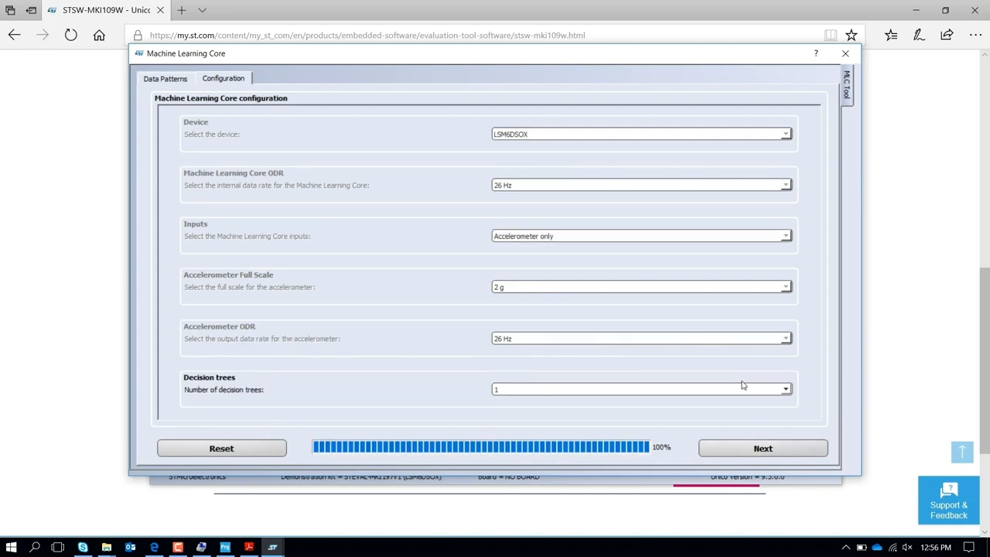
Step: Confirm one decision tree, set window length to 20 samples, and reach filter configuration
left_click(785, 389)
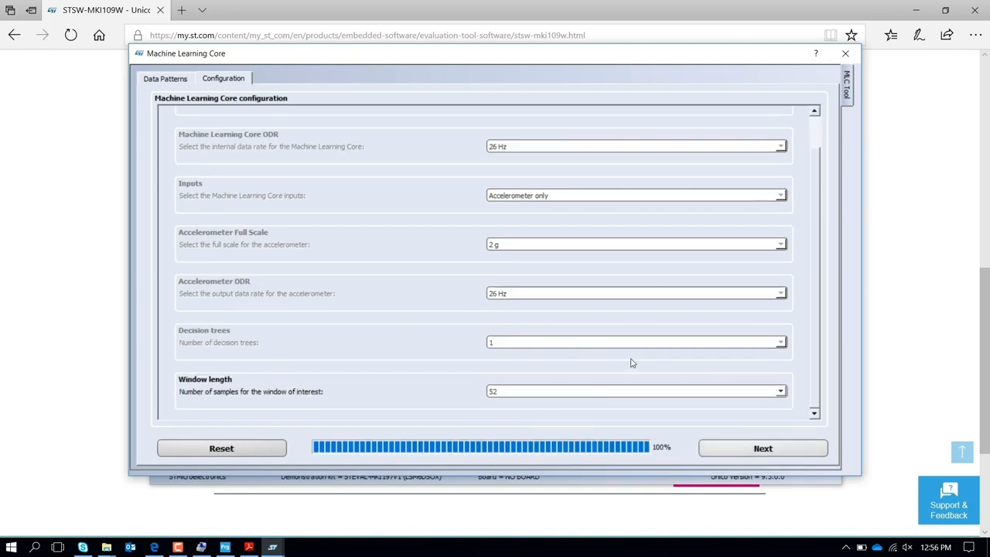
left_click(780, 390)
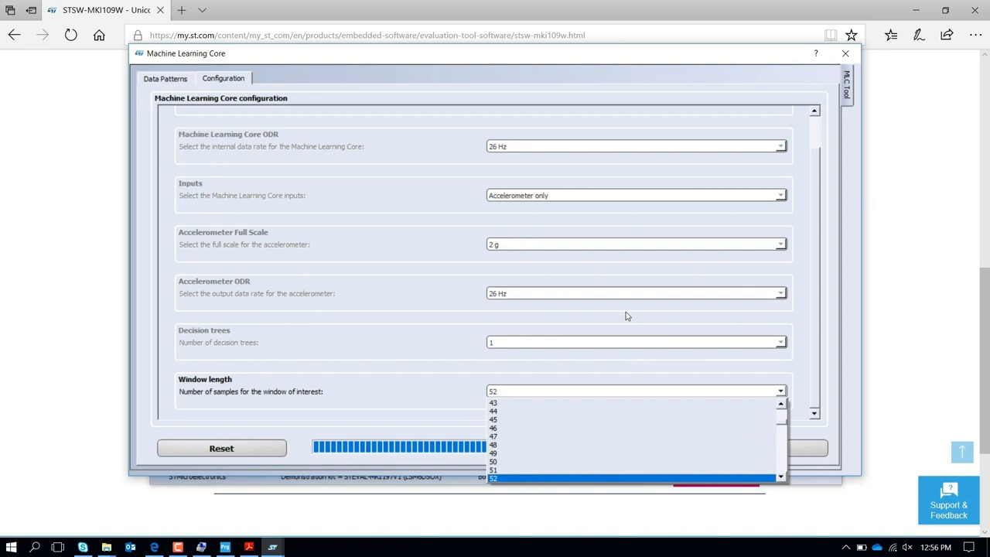
mouse_move(494, 427)
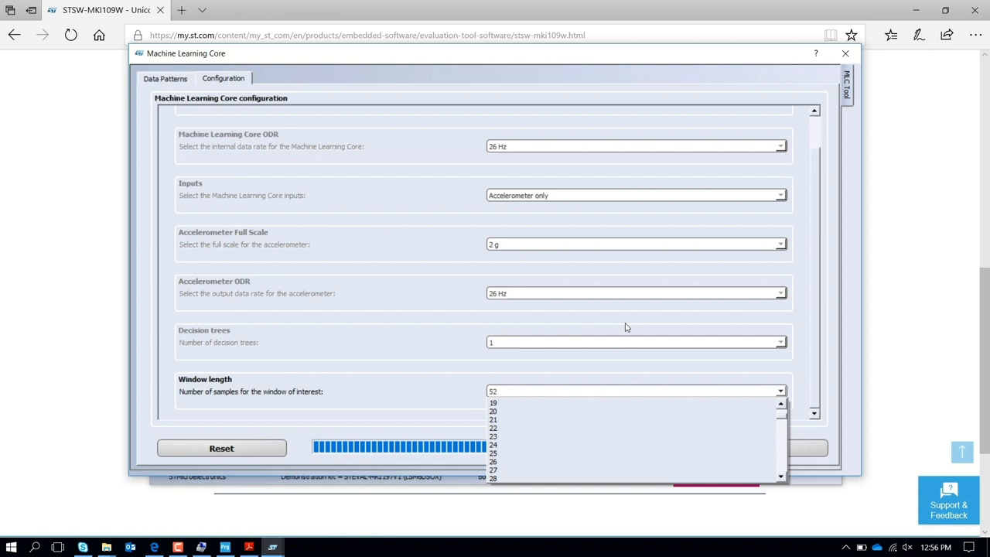
left_click(494, 411)
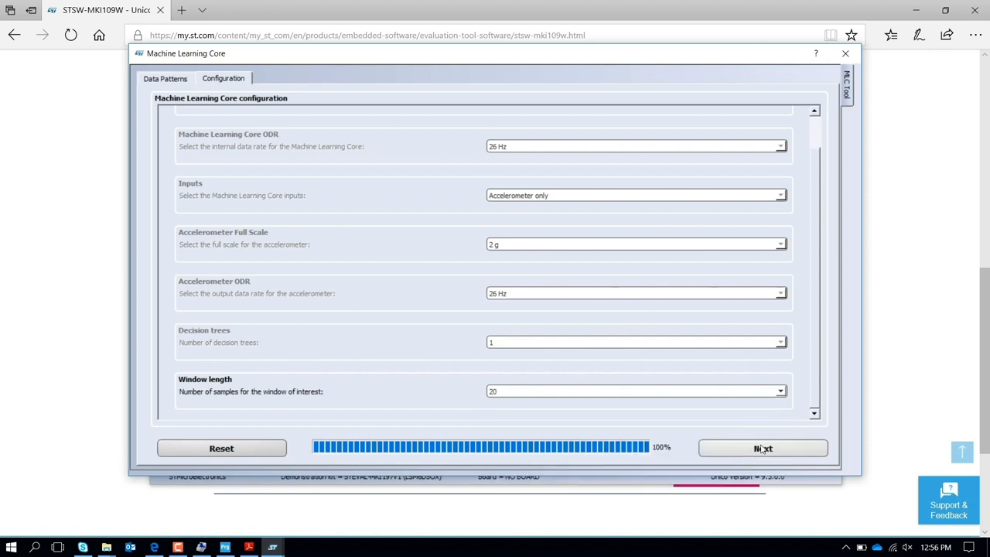
scroll("down", 3)
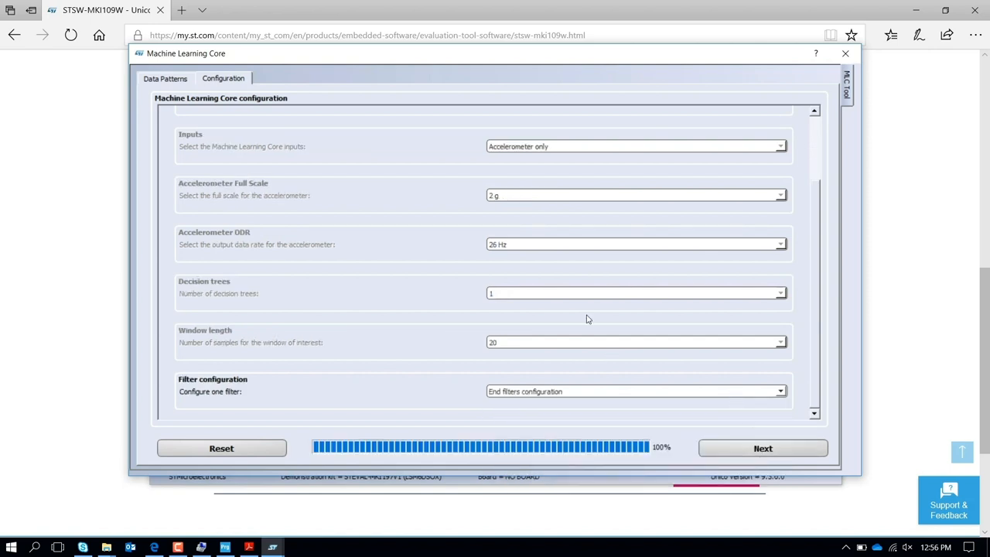
mouse_move(762, 449)
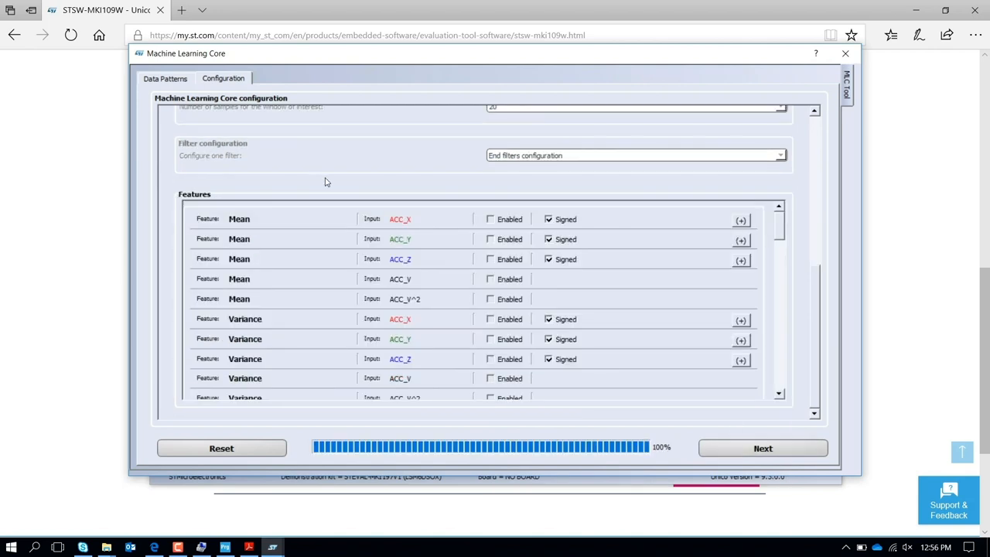
Step: Enable the Peak Detector ACC_V^2 feature and scroll to the Decision Tree Attributes step
scroll("down", 3)
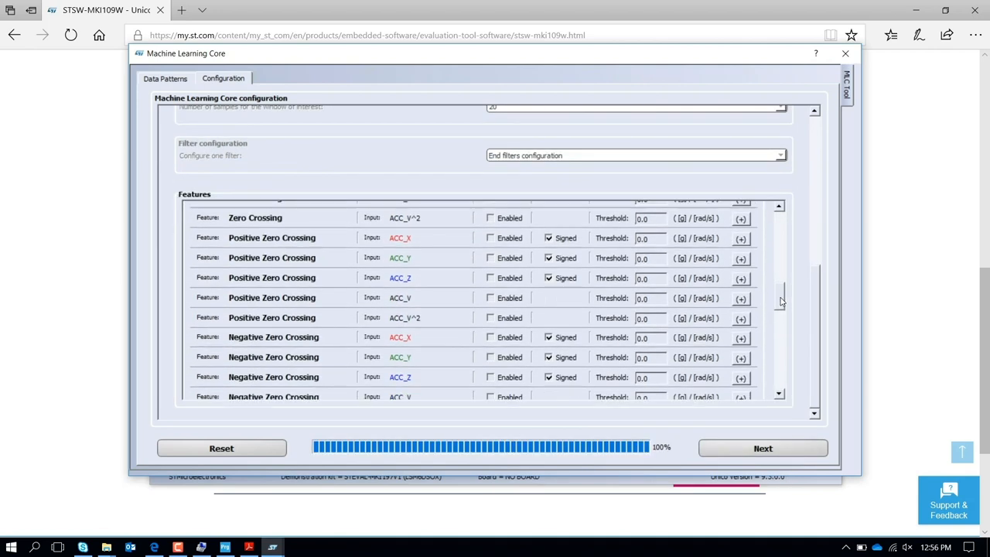
scroll("down", 3)
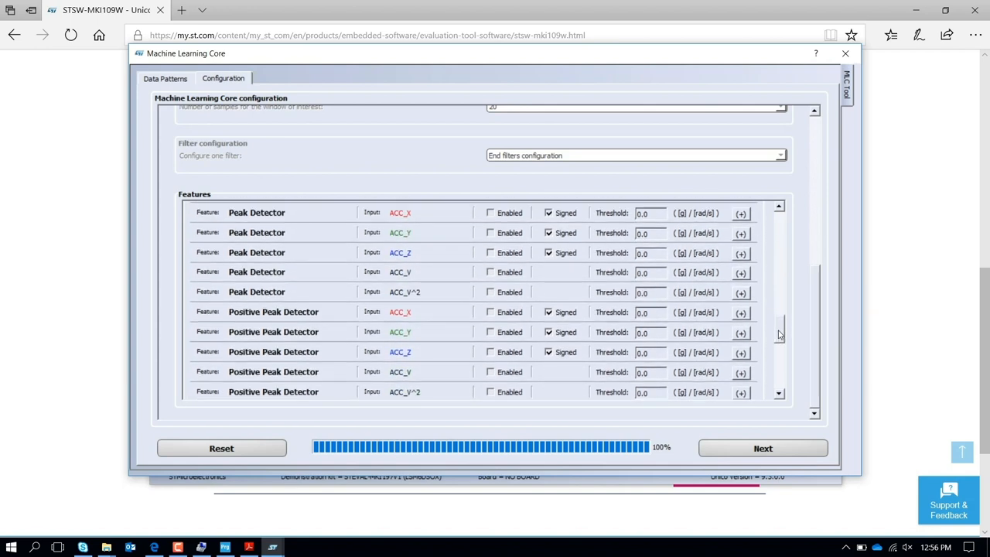
scroll("down", 3)
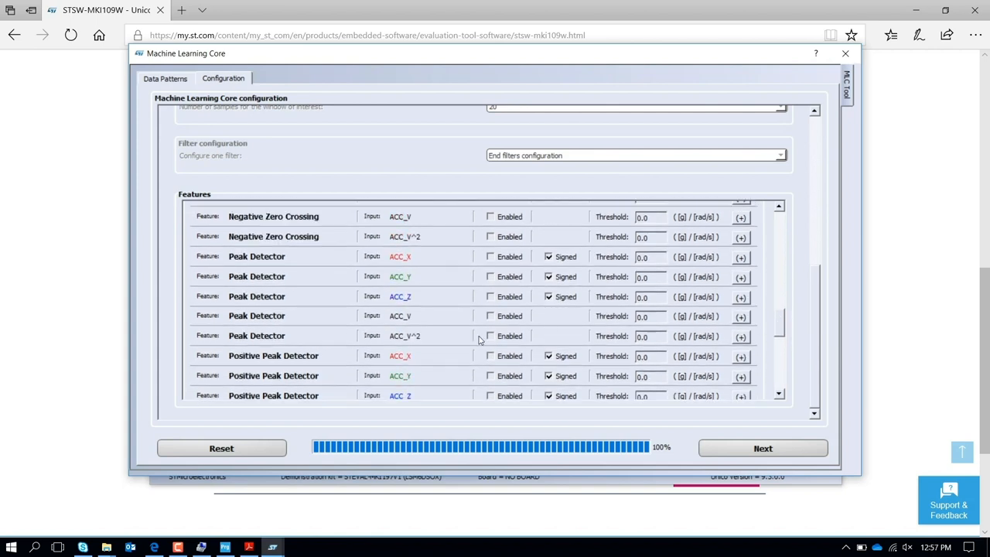
mouse_move(491, 337)
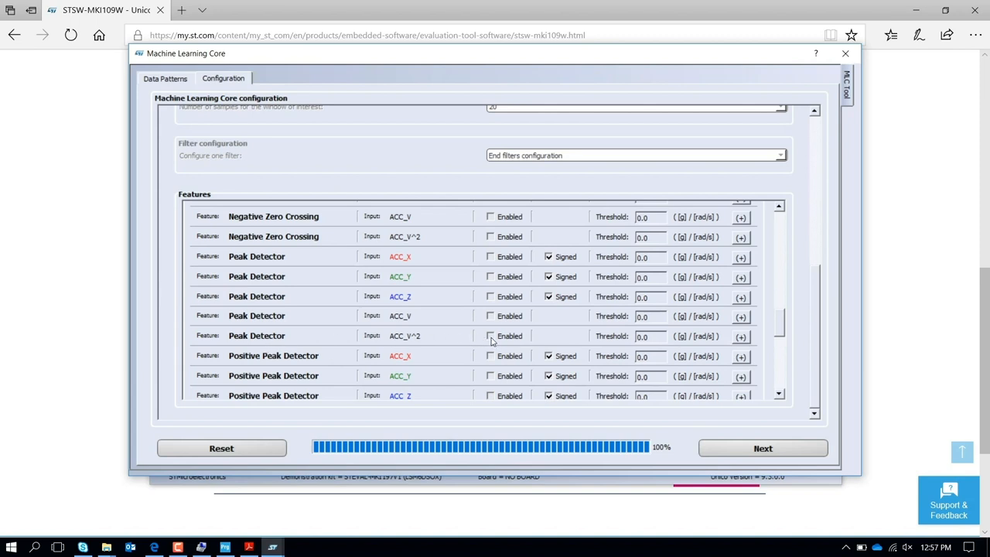
left_click(492, 335)
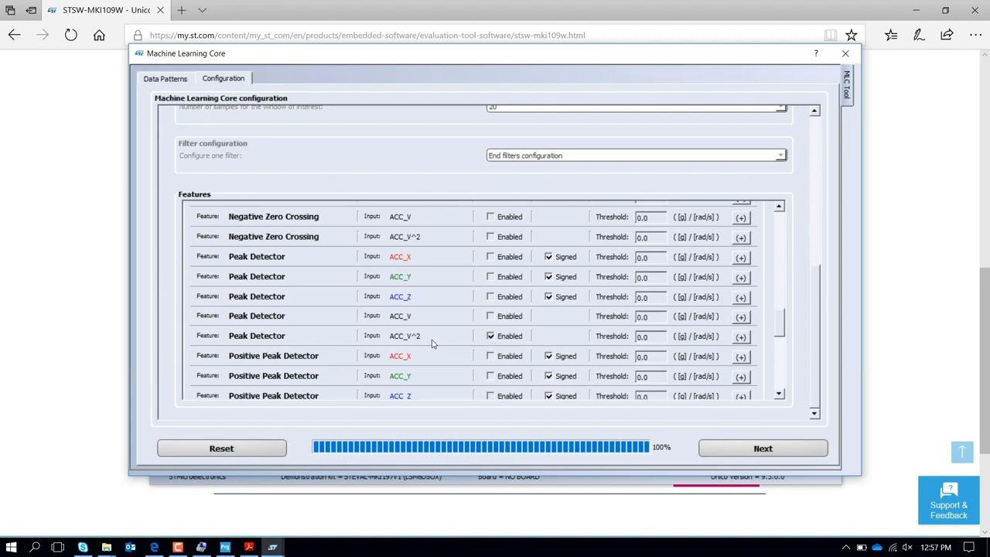
scroll("down", 3)
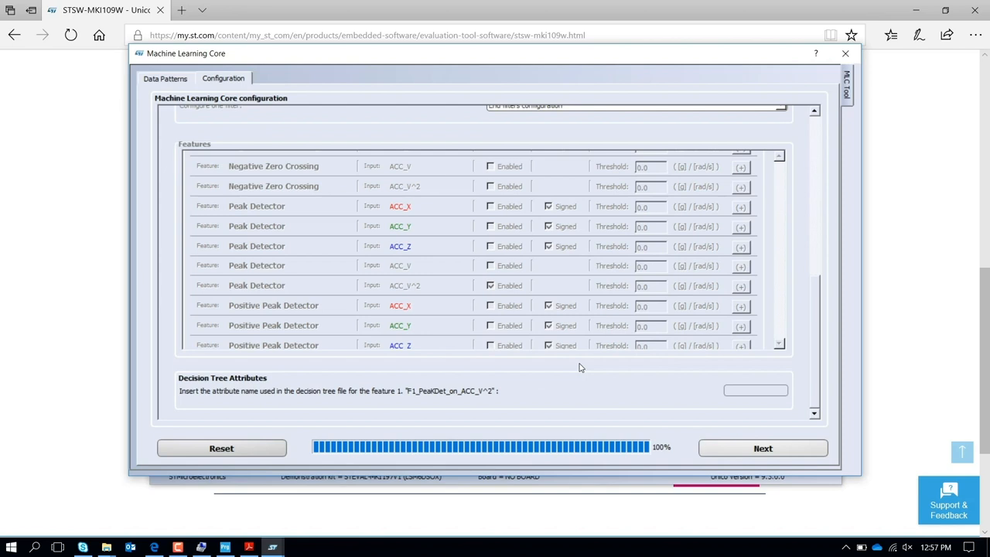